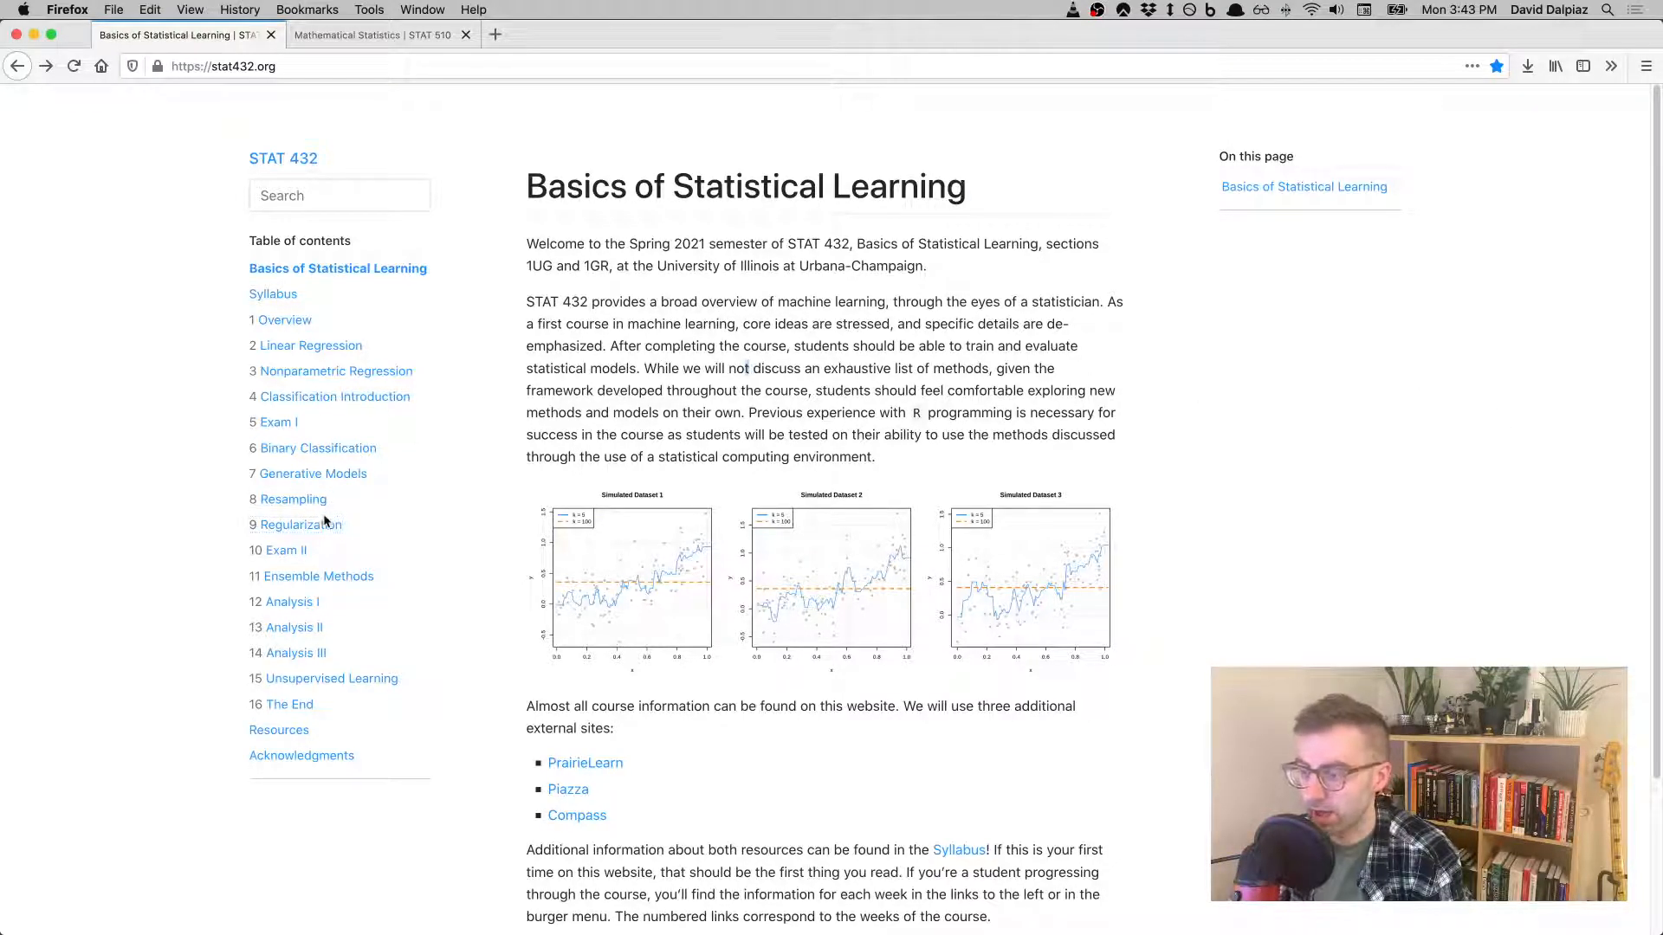
# - Load the Week 9 Regularization page from the contents and read its summary and learning objectives
pyautogui.click(301, 523)
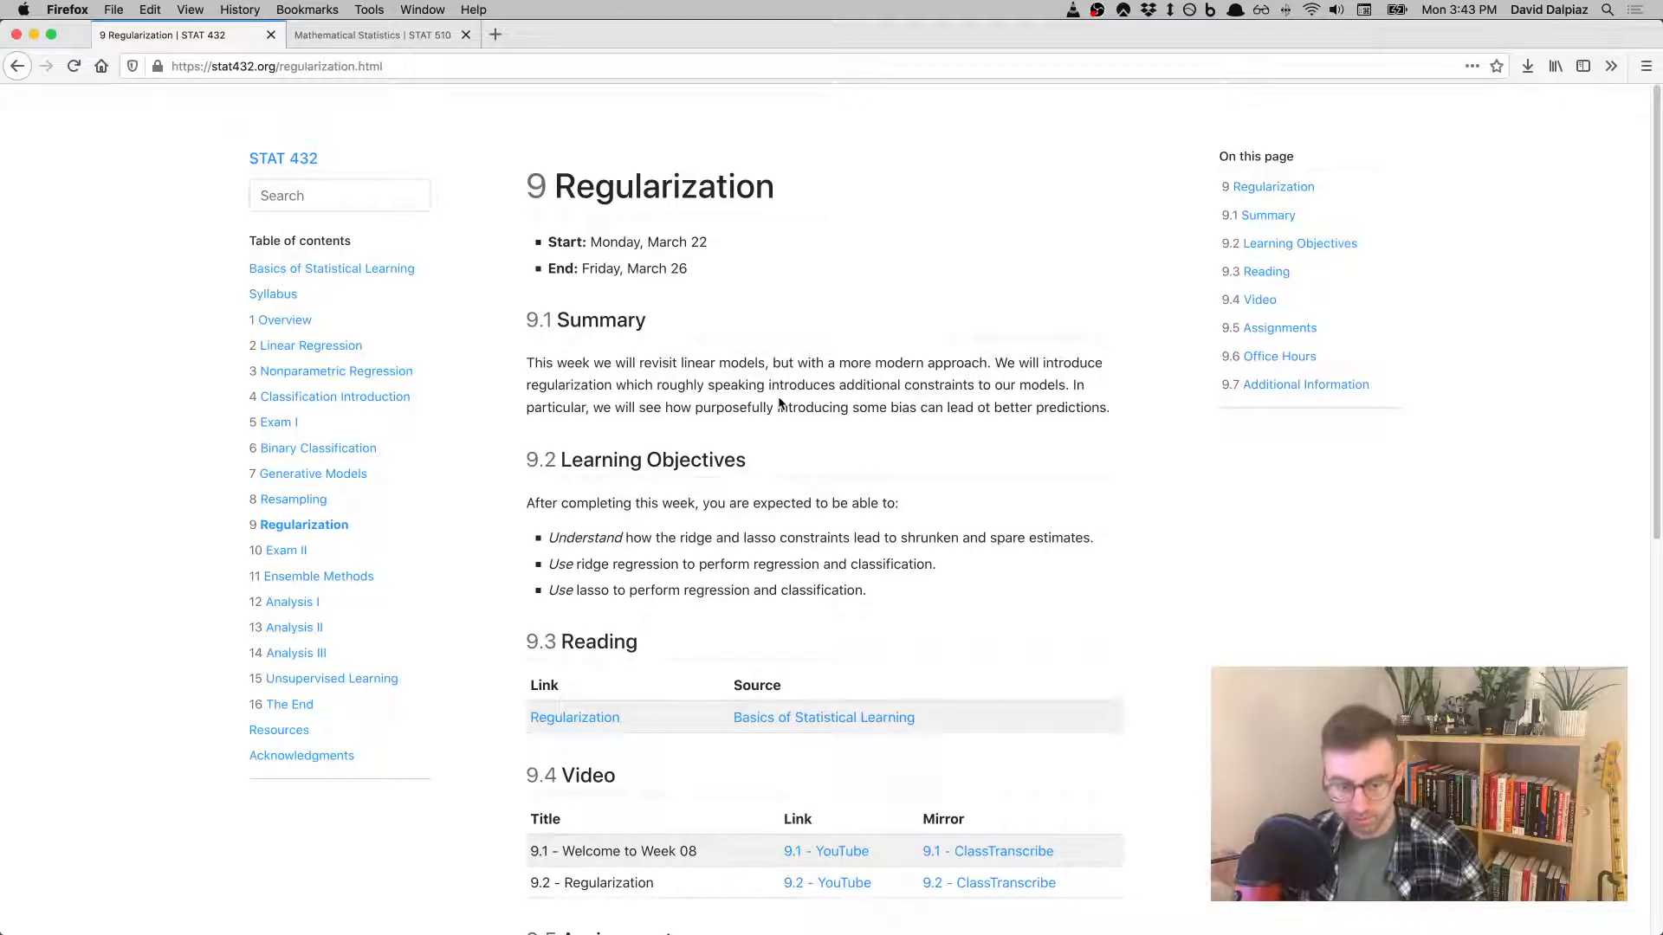
pyautogui.moveTo(953, 554)
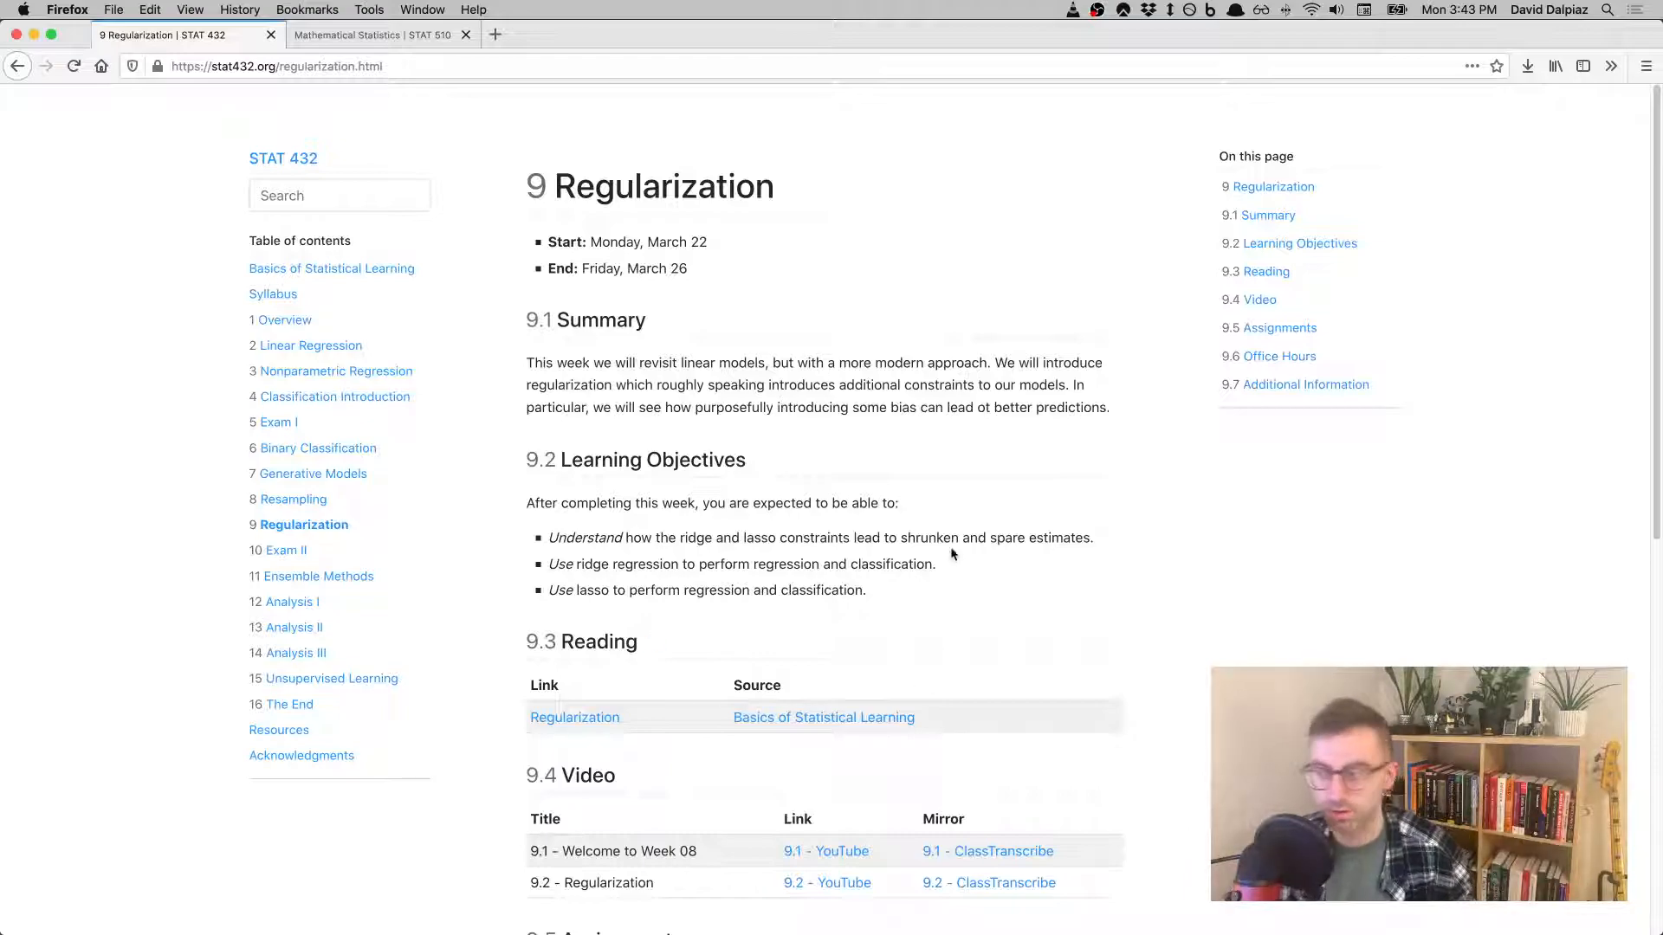
pyautogui.moveTo(713, 353)
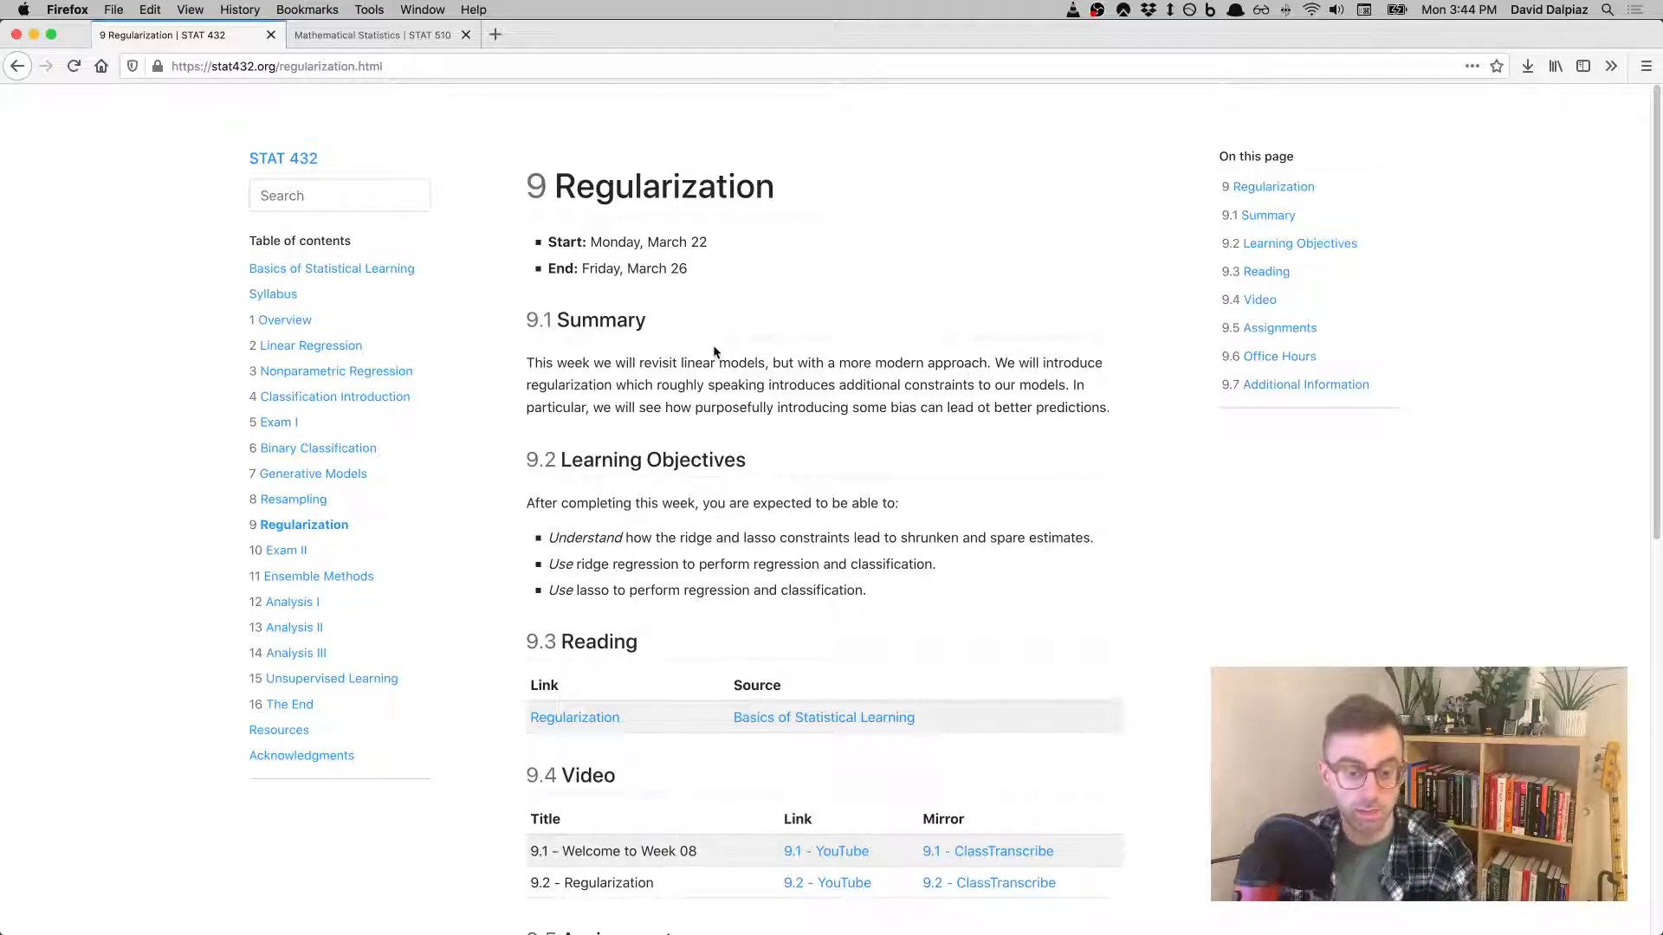
pyautogui.scroll(-3)
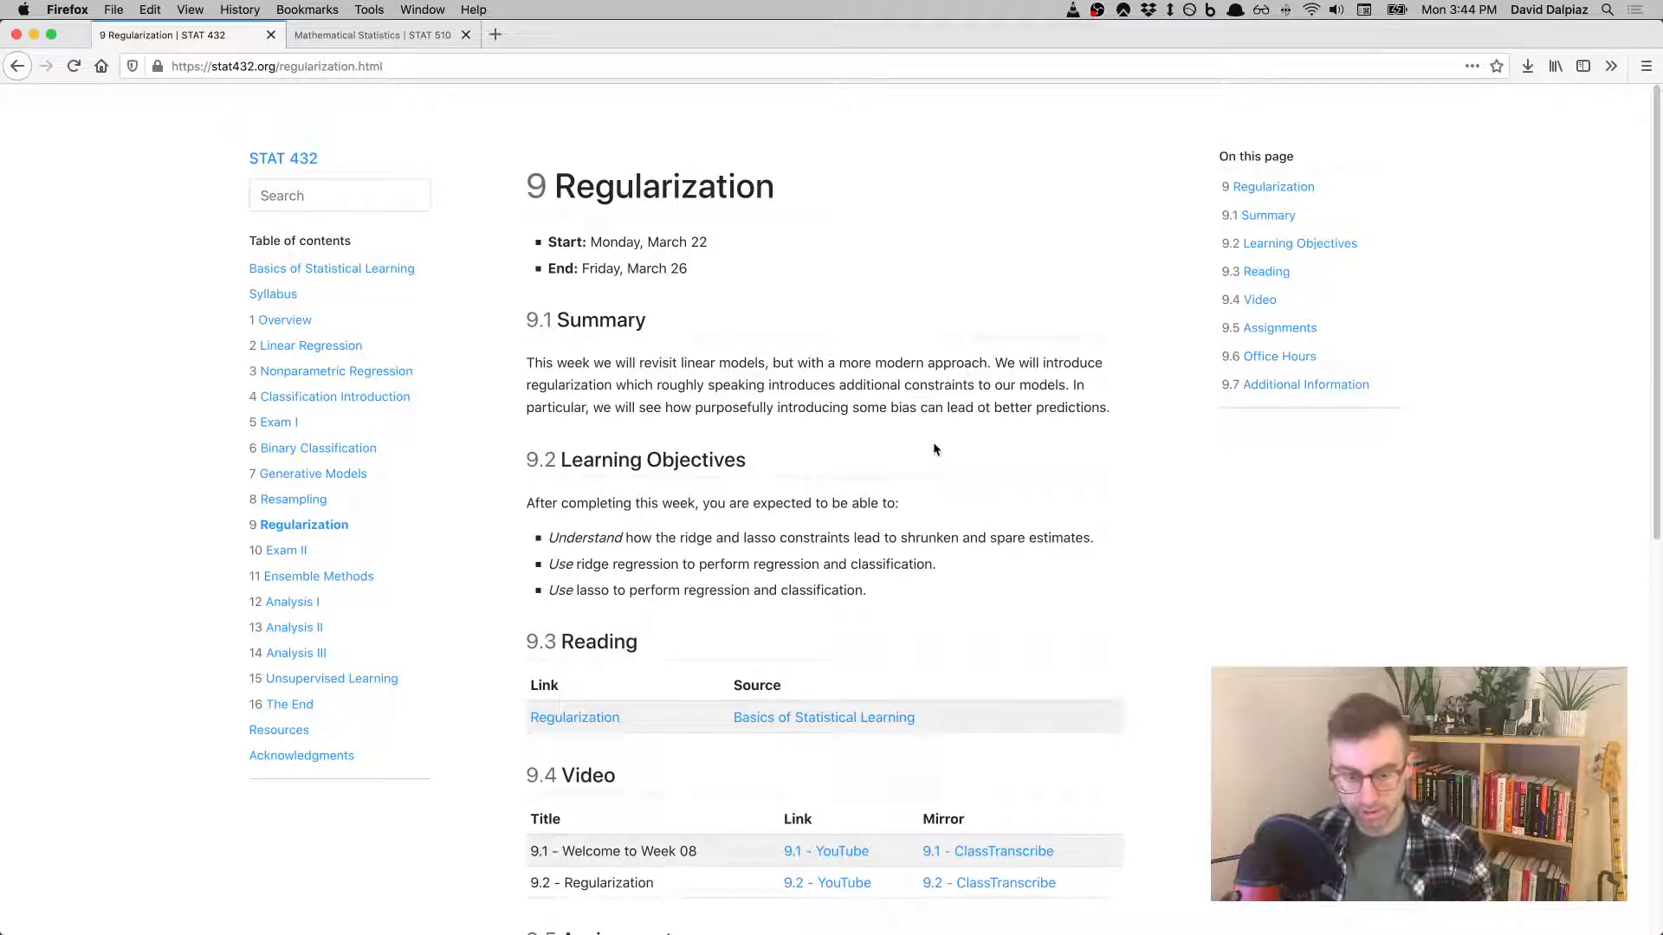
pyautogui.moveTo(897, 562)
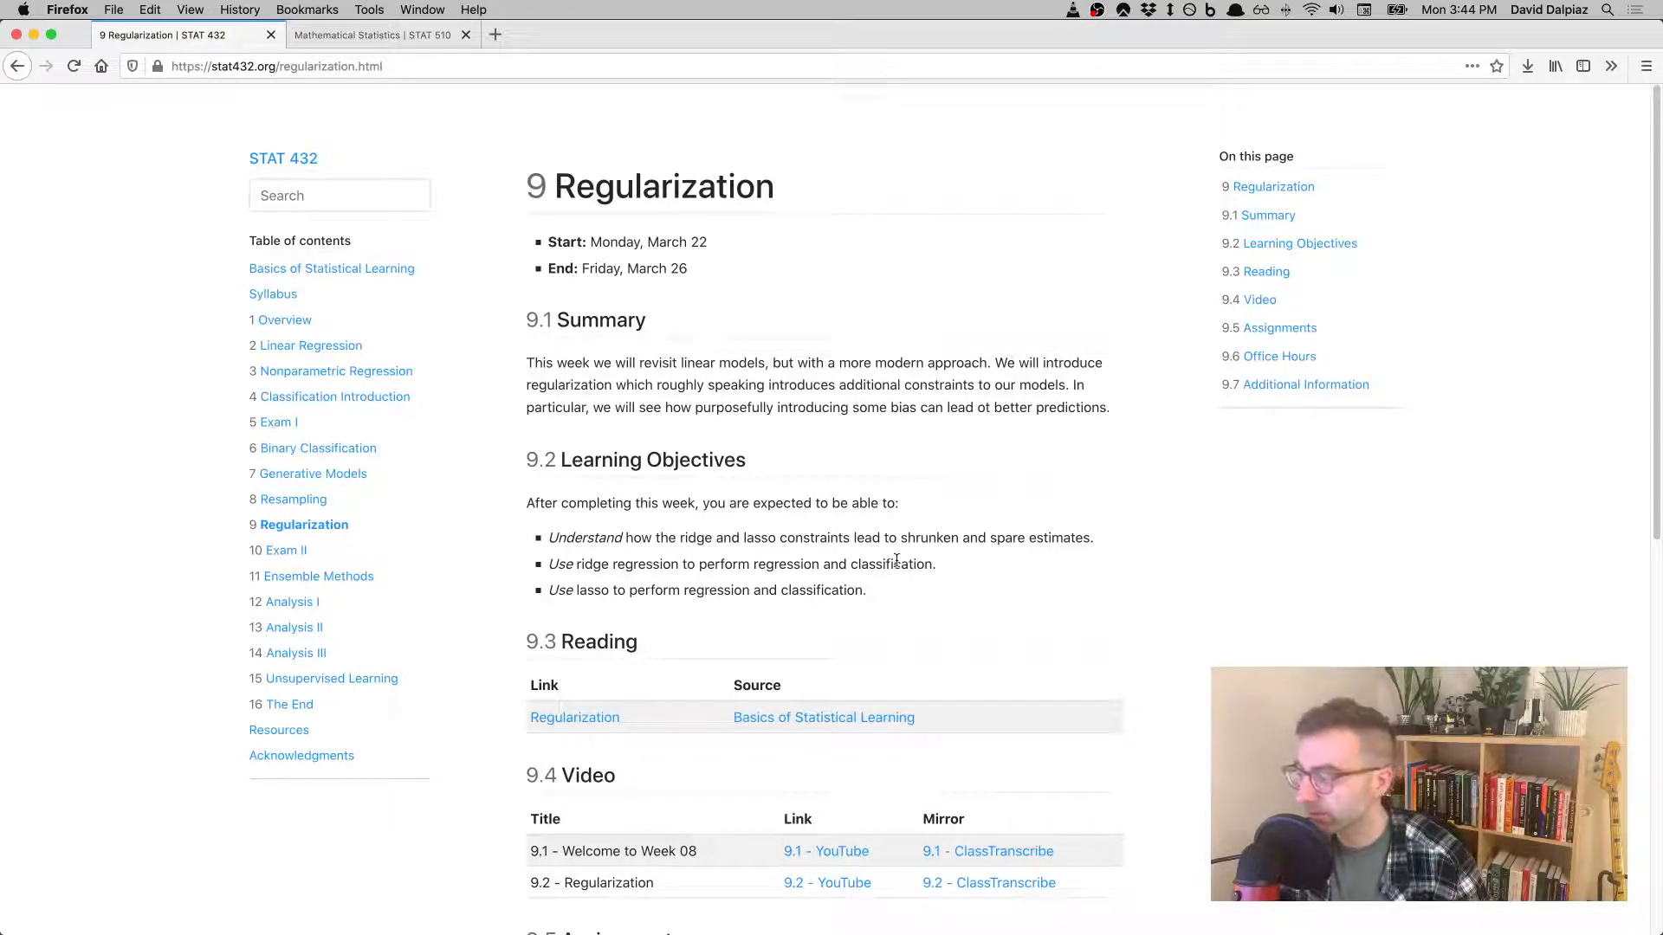
# - Scroll the Regularization page down through Assignments, Office Hours and Additional Information to the bottom
pyautogui.scroll(-3)
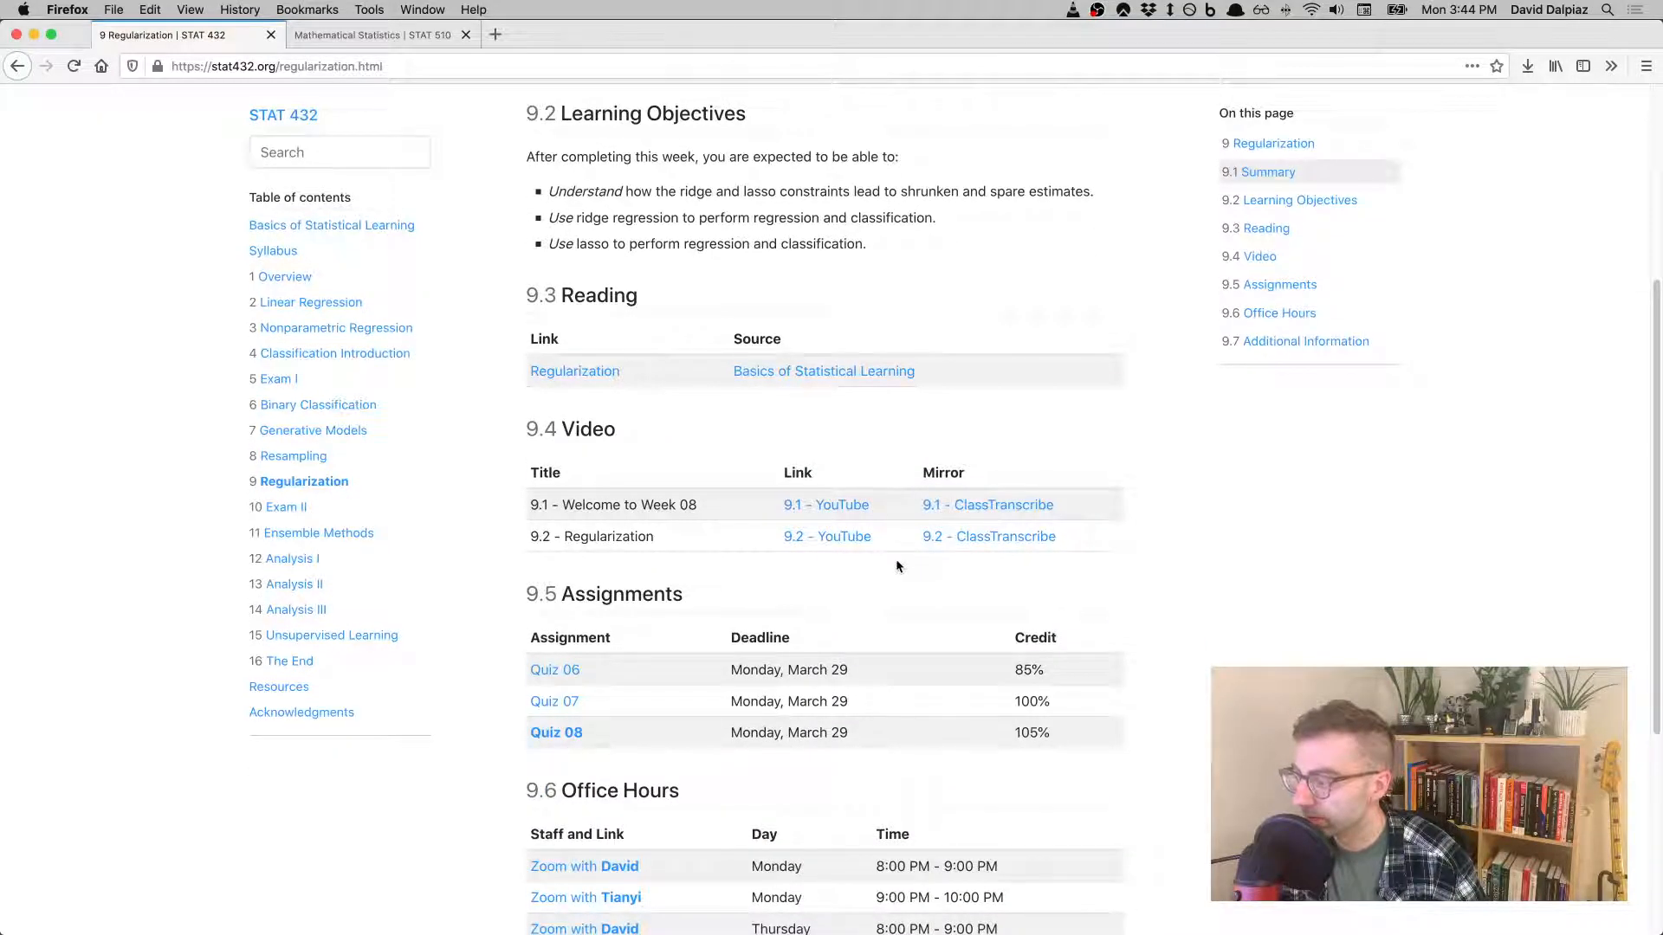
pyautogui.scroll(-3)
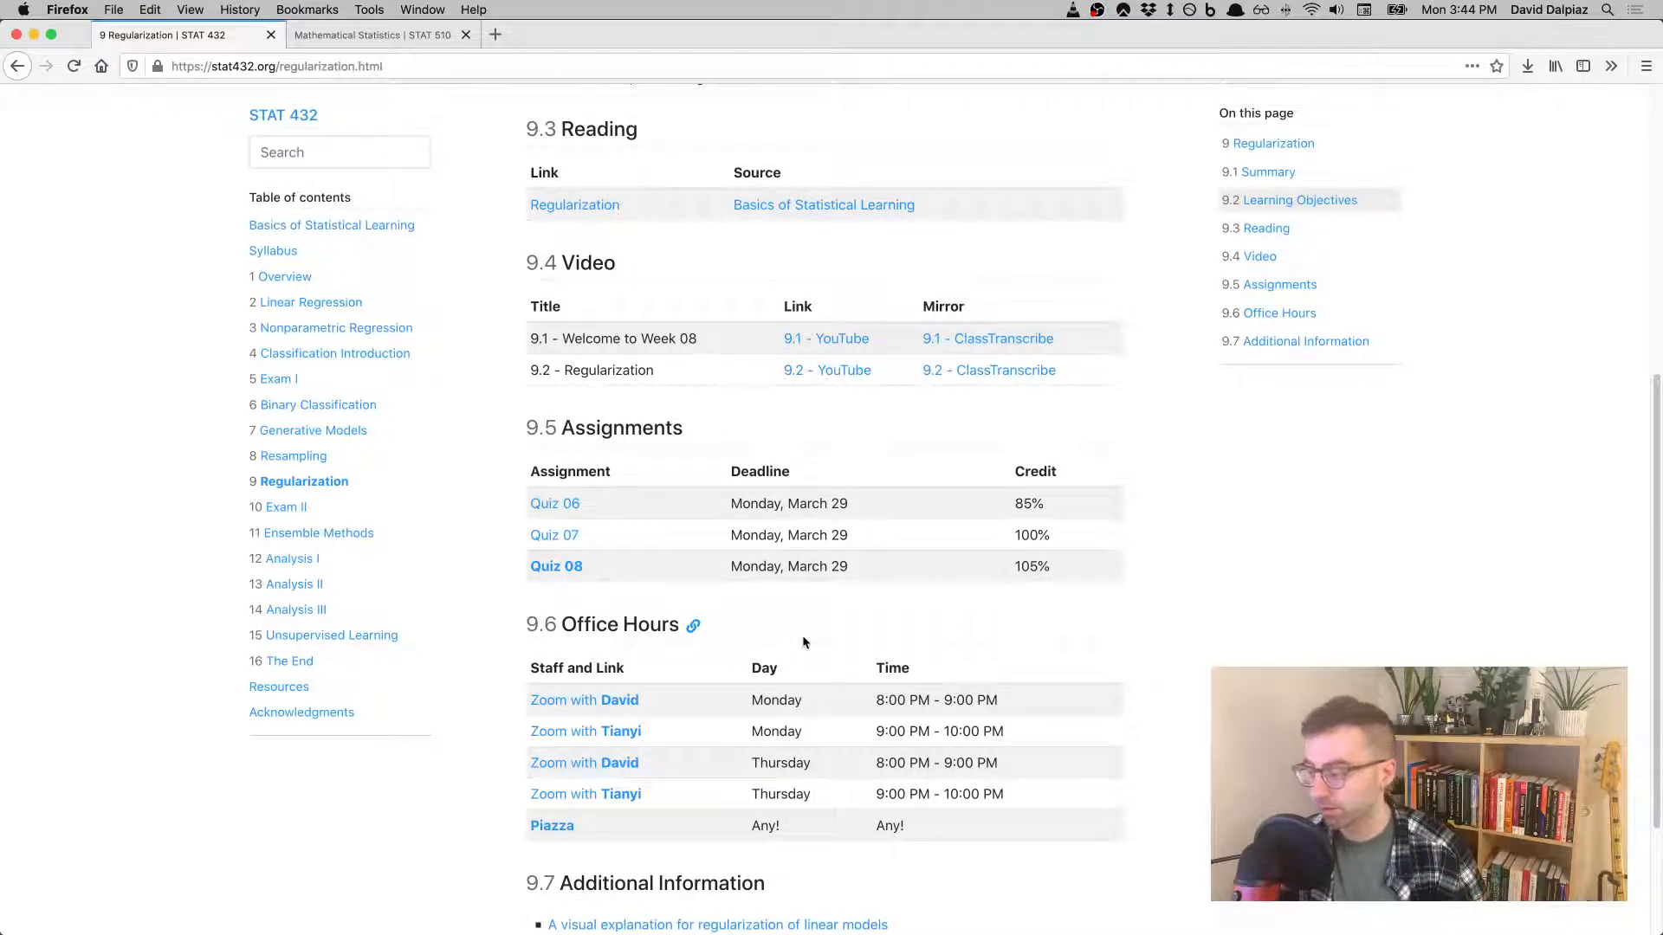
pyautogui.scroll(-3)
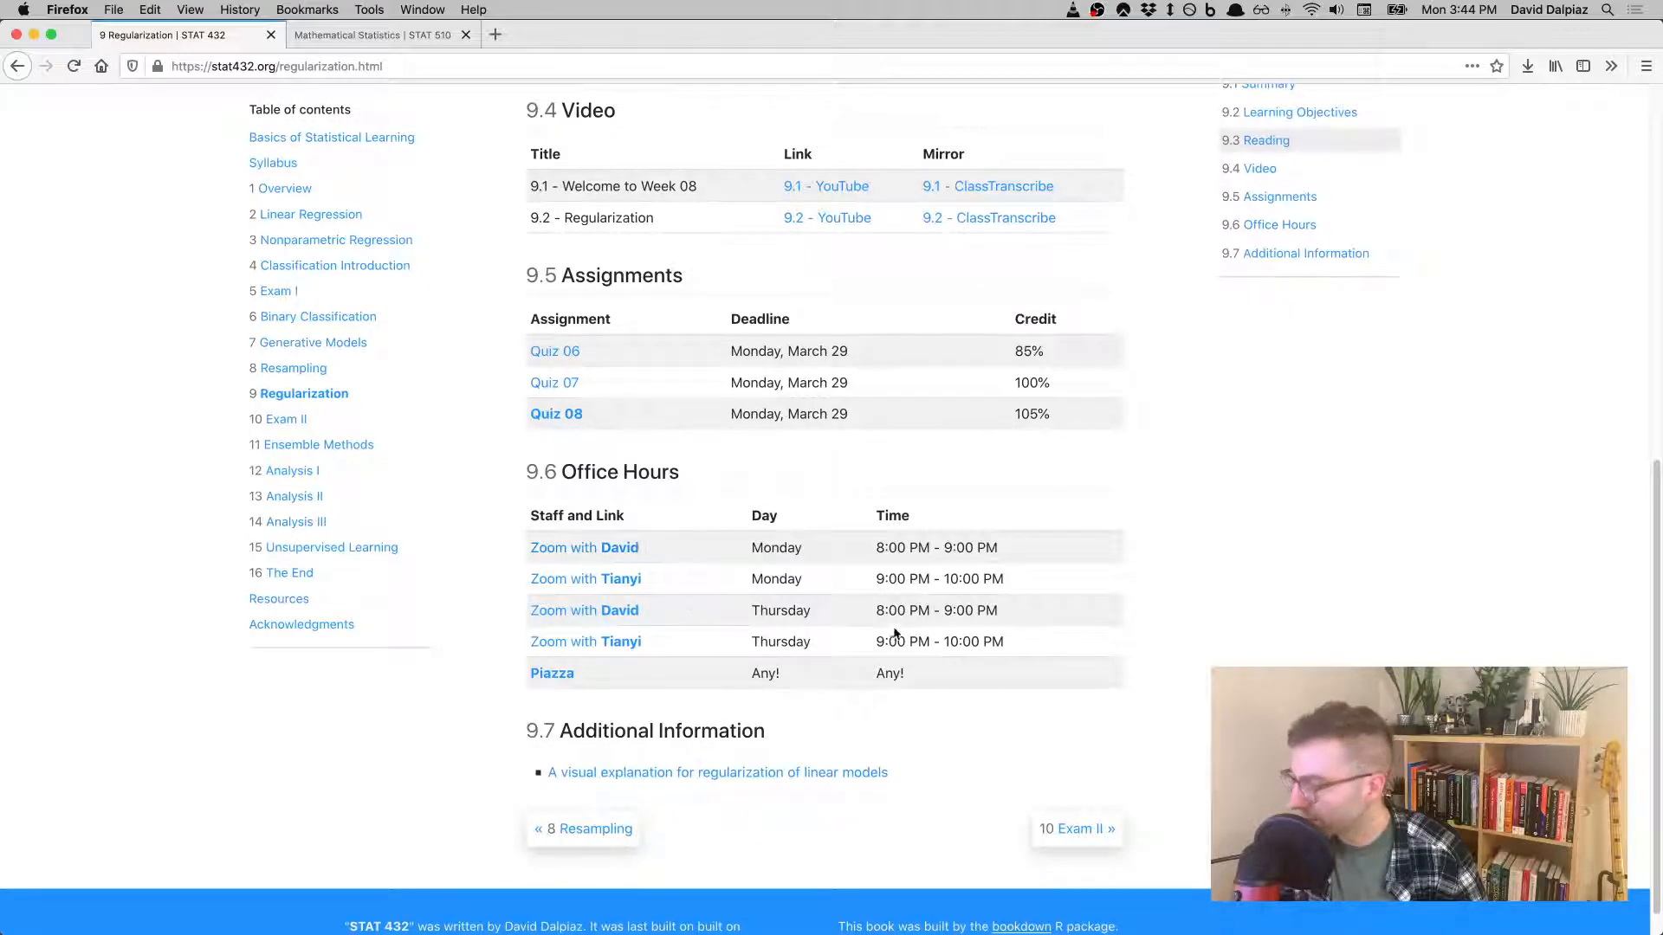